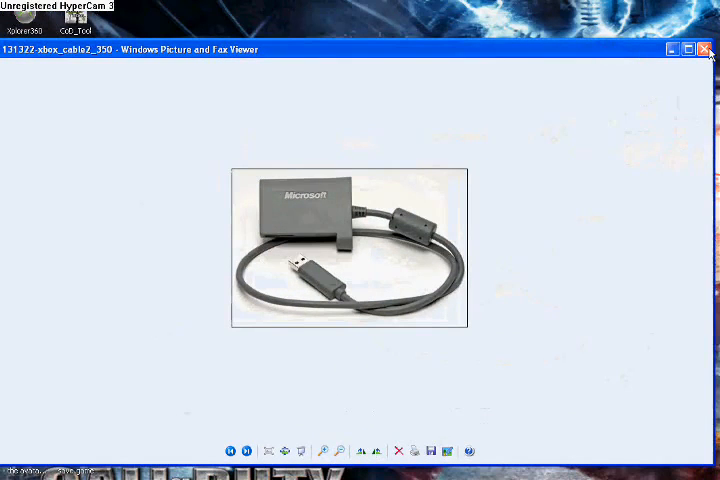
Close the cable photo and group Hex Editor Neo, Xplorer360 and the calculator folder at the top
click(707, 48)
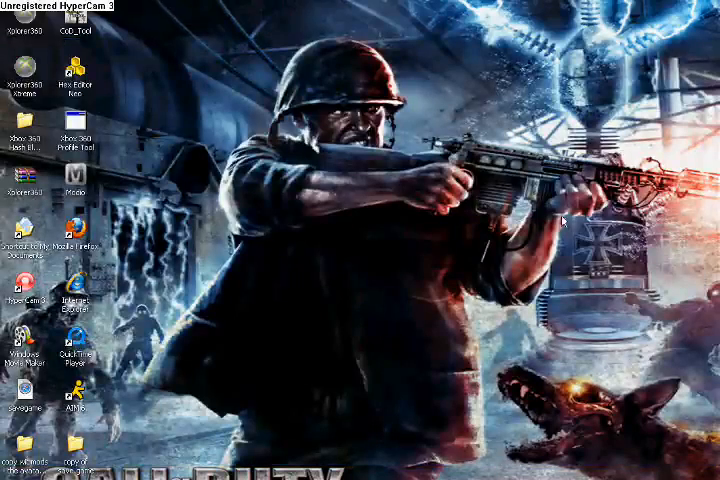
mouse_move(347, 62)
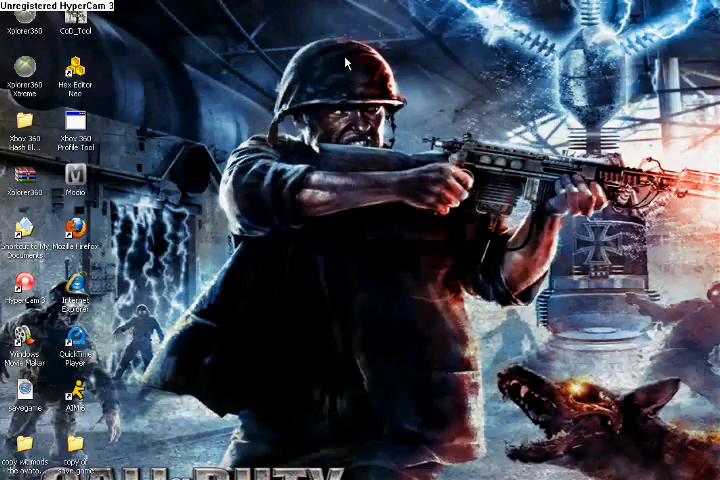
drag(75, 82, 327, 25)
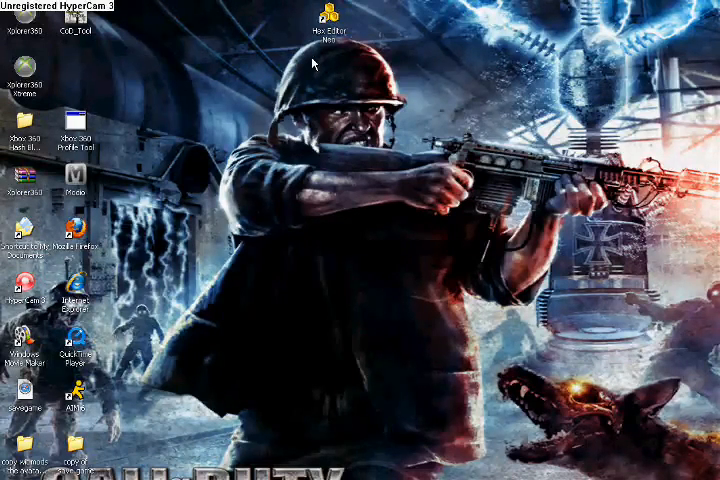
mouse_move(343, 83)
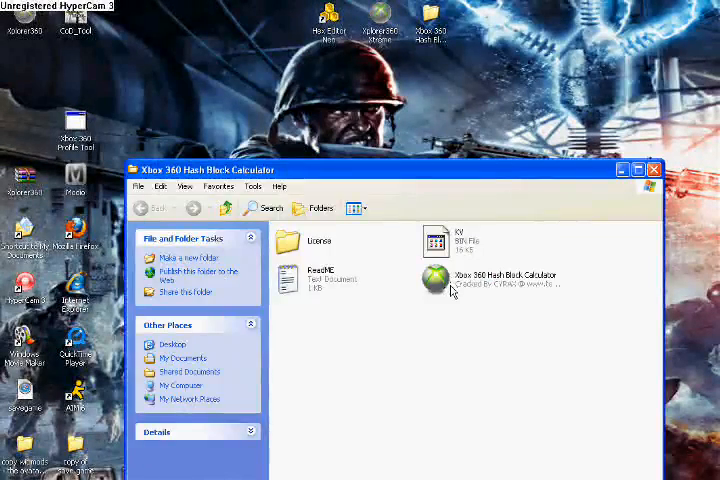
click(654, 169)
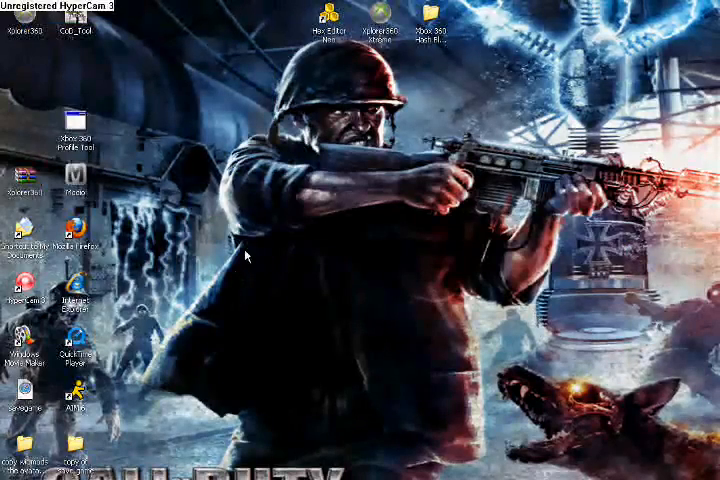
mouse_move(300, 78)
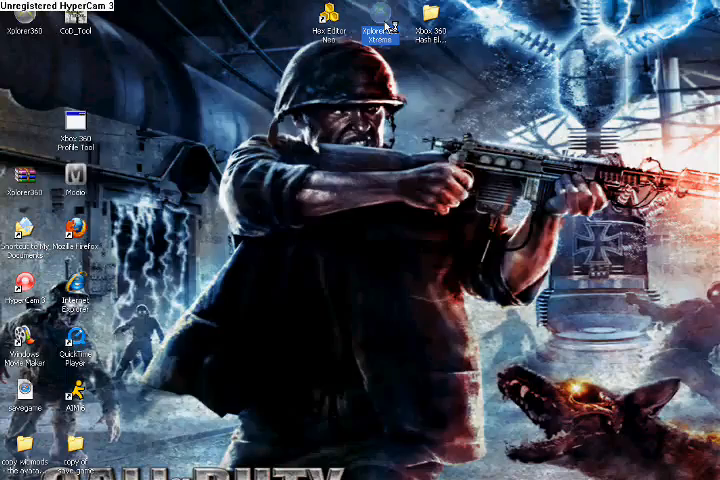
Launch Xplorer360 and open the console hard drive
double_click(378, 22)
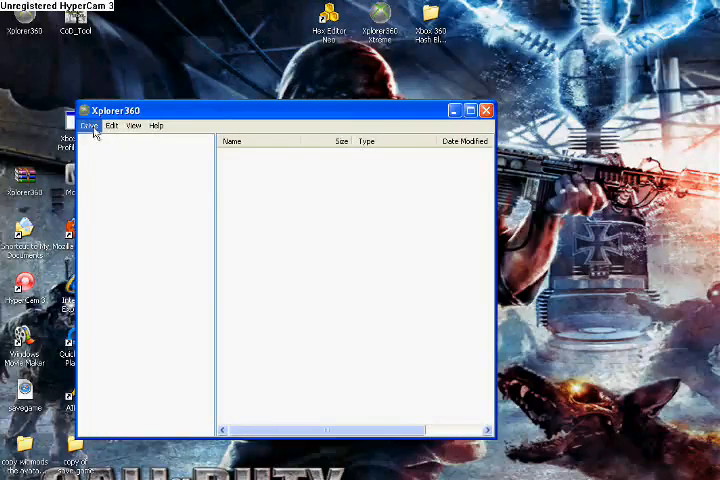
click(133, 125)
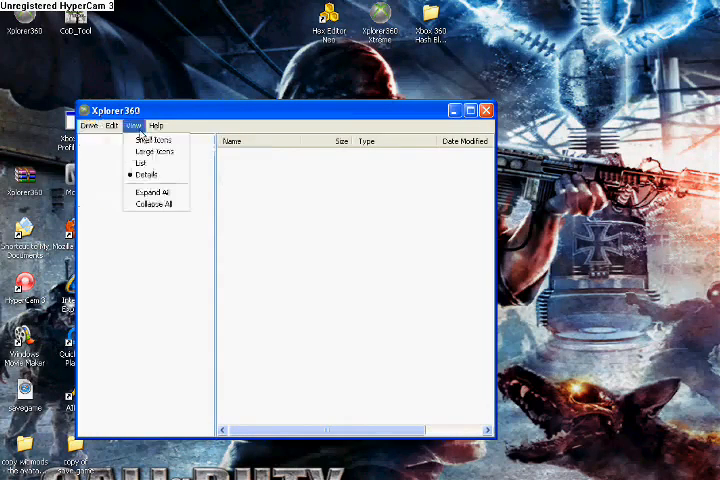
click(89, 125)
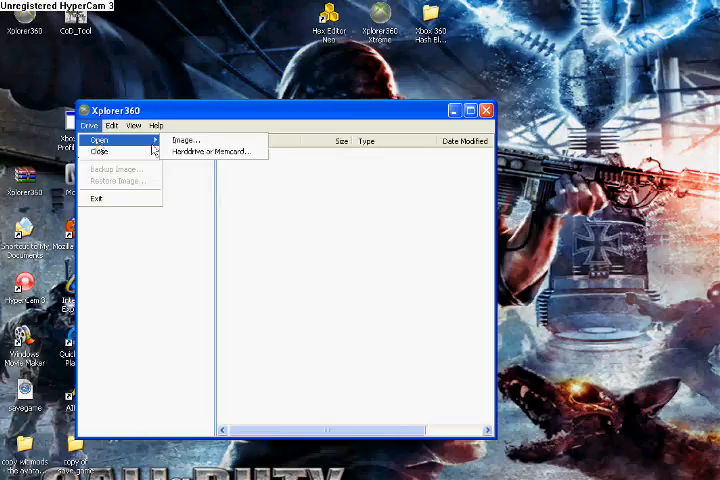
click(165, 175)
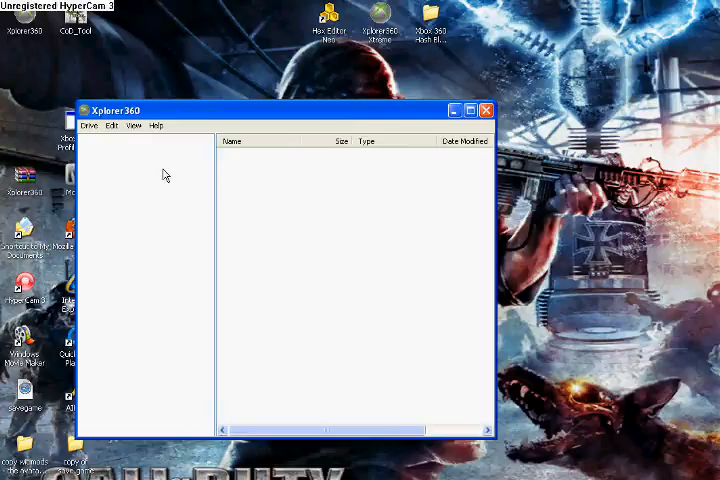
click(91, 125)
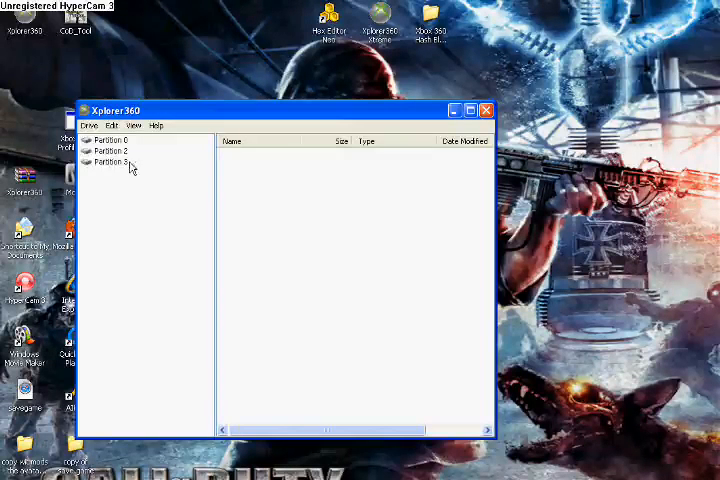
Expand Partition 3 > Content and the profile holding many game folders
click(110, 162)
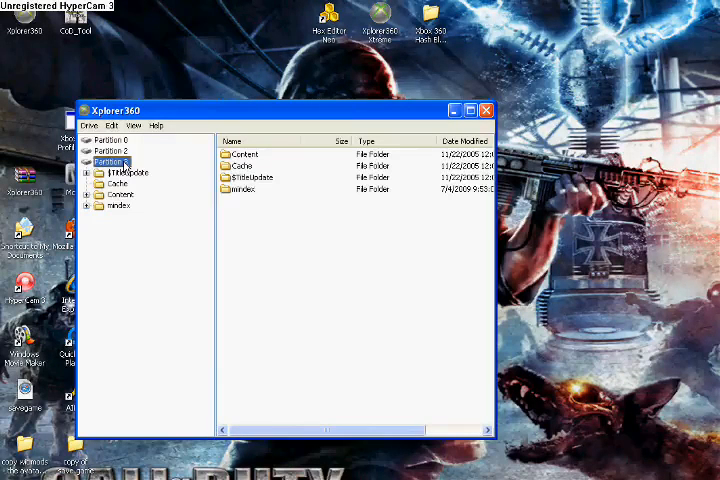
click(120, 193)
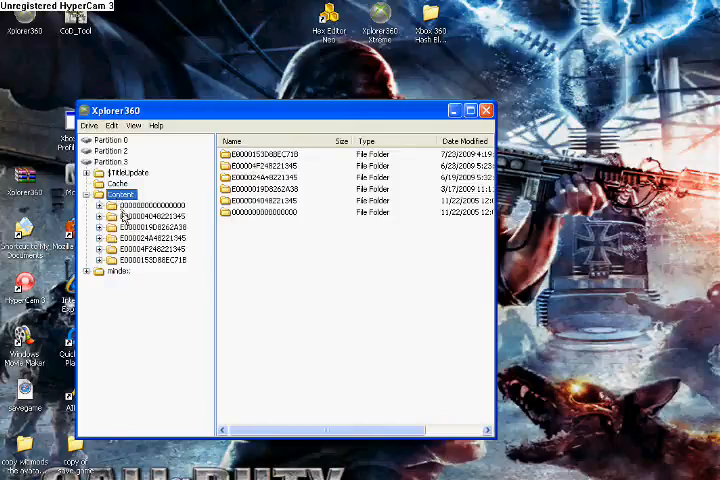
click(145, 226)
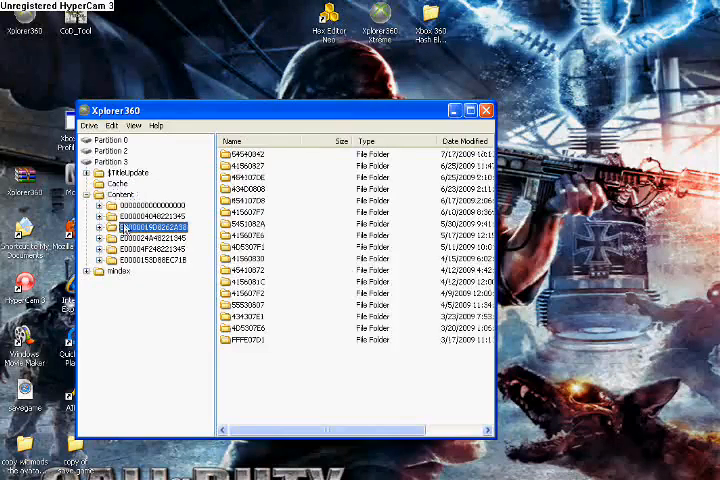
click(148, 215)
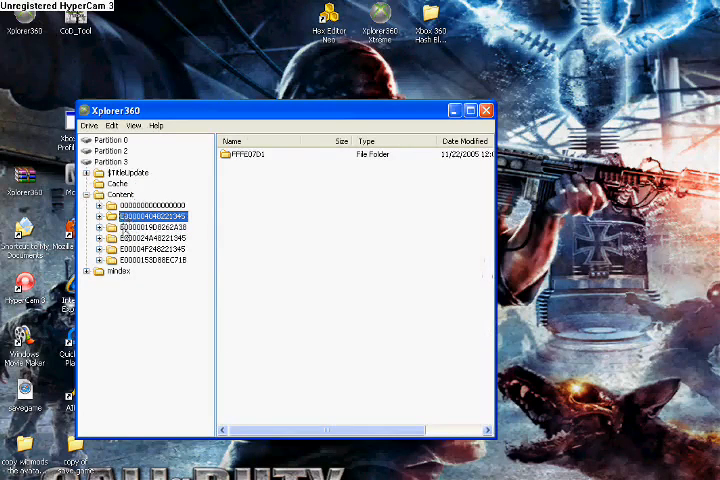
click(145, 259)
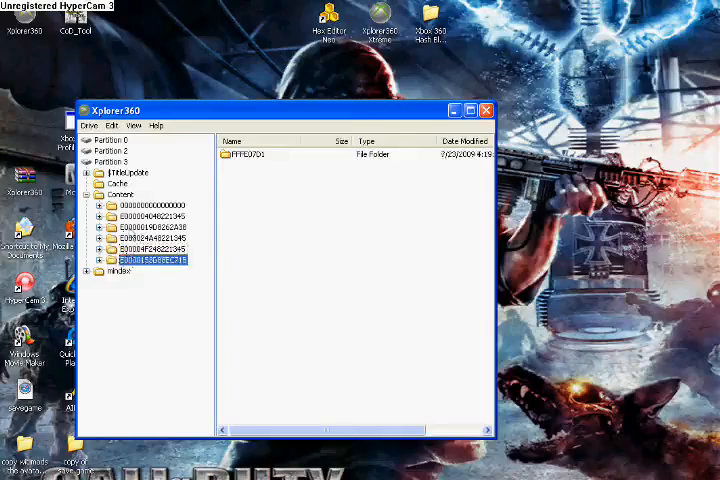
click(145, 226)
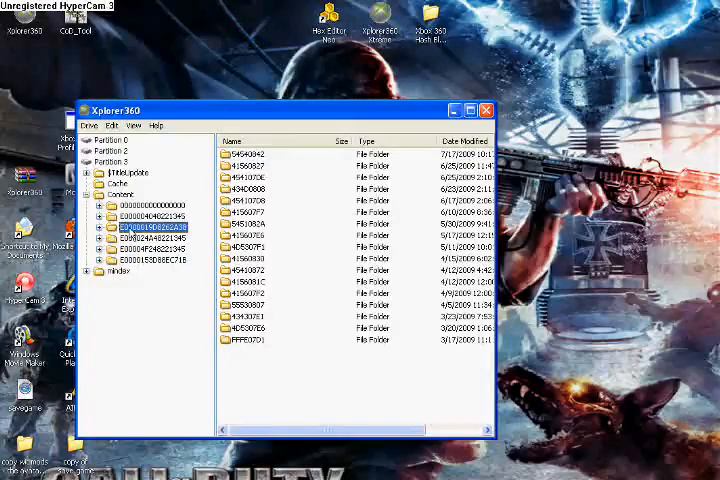
click(101, 227)
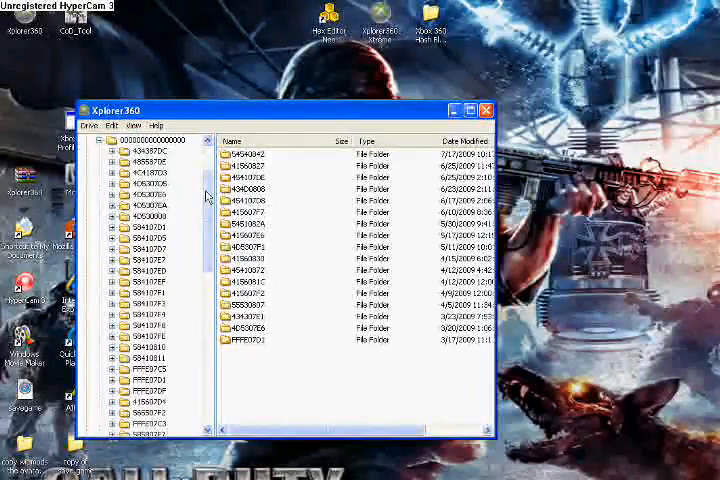
Expand game folders FFFE07D1 and FFFE07DF, then open subfolder 00040000
scroll(down, 3)
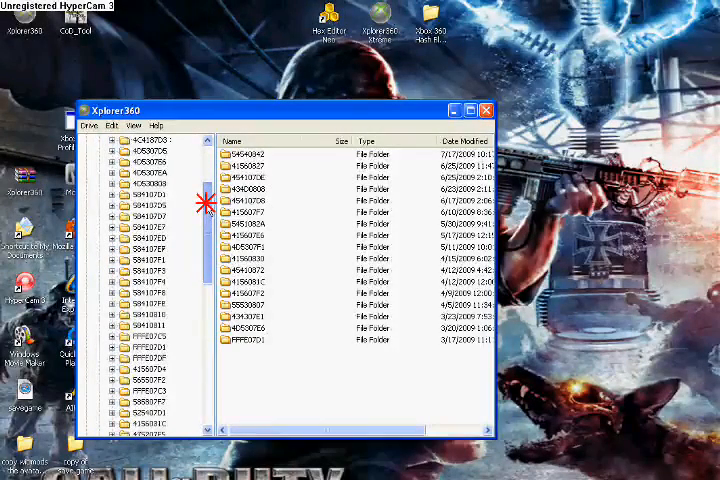
scroll(down, 3)
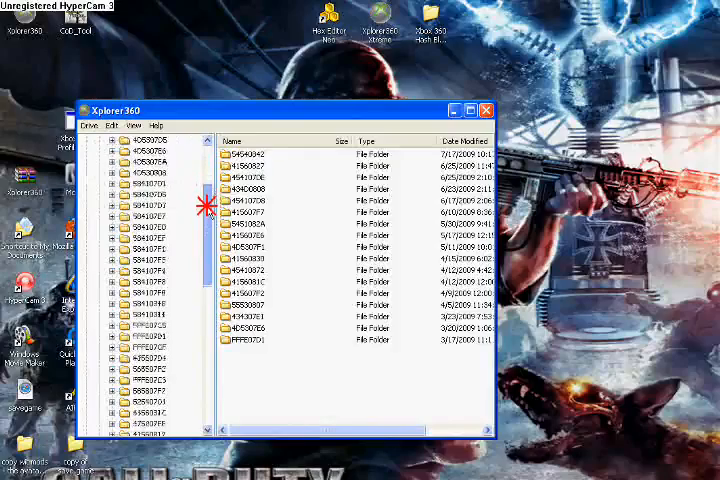
scroll(down, 3)
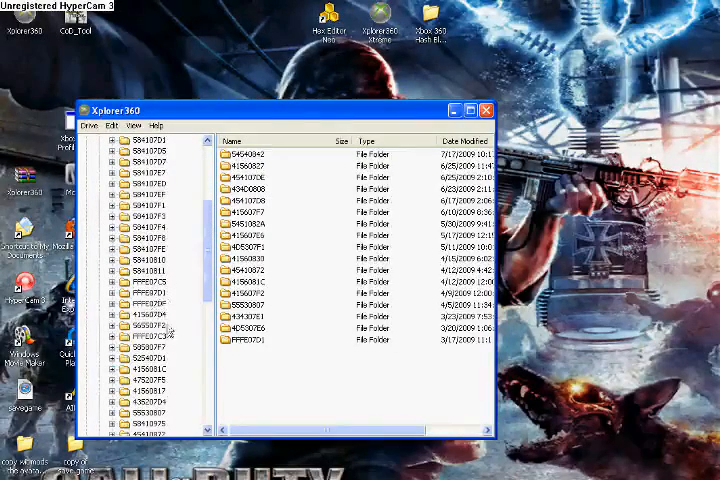
click(148, 281)
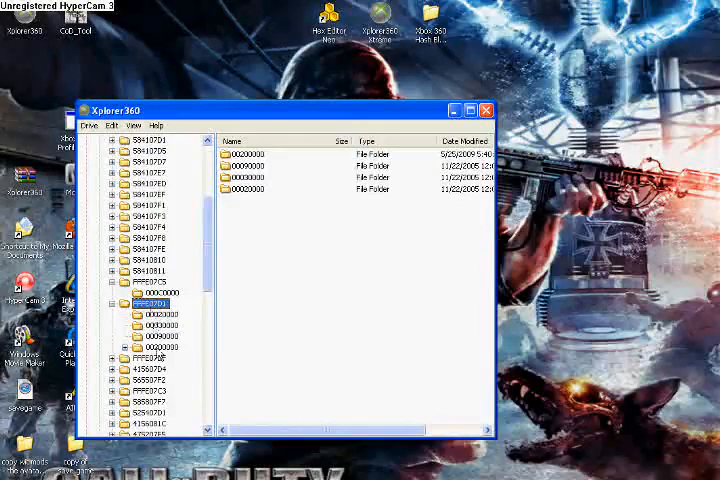
click(149, 358)
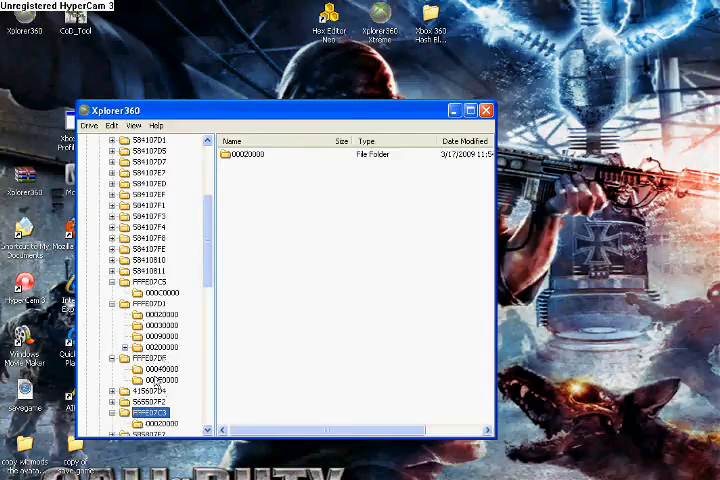
click(152, 368)
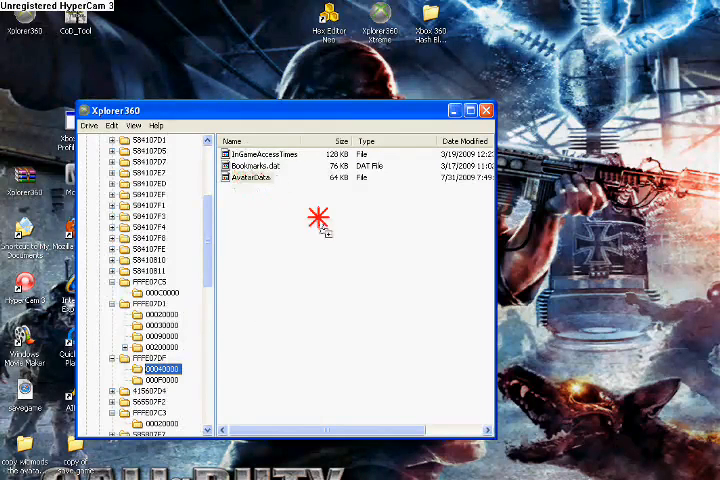
mouse_move(585, 155)
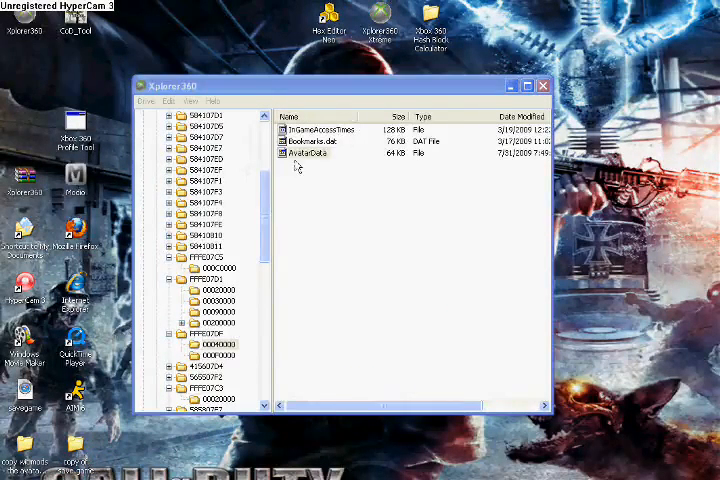
mouse_move(675, 193)
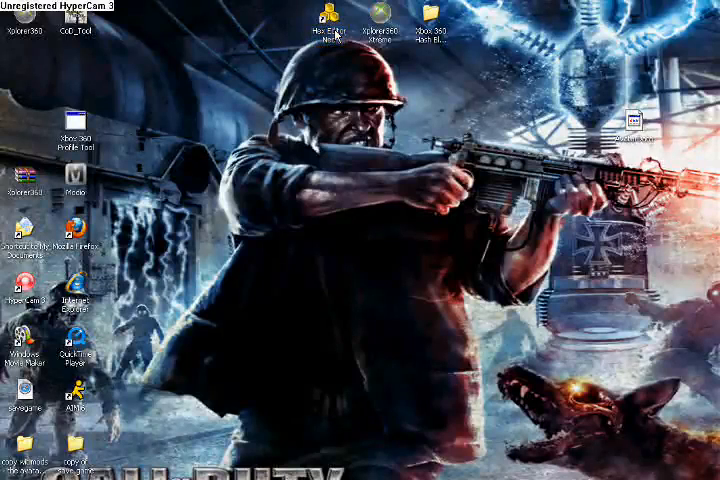
Launch Hex Editor Neo and open AvatarData from the Desktop
double_click(324, 30)
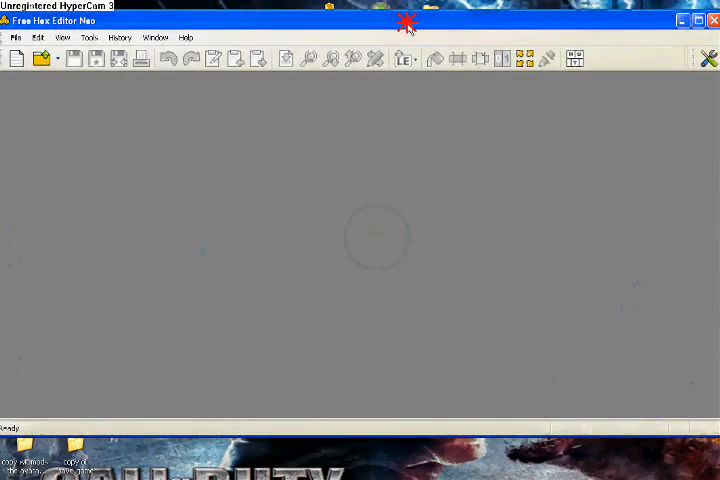
mouse_move(407, 28)
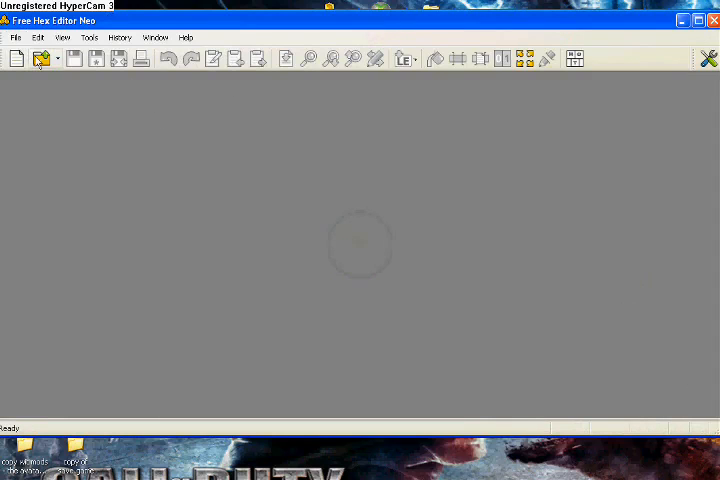
click(15, 37)
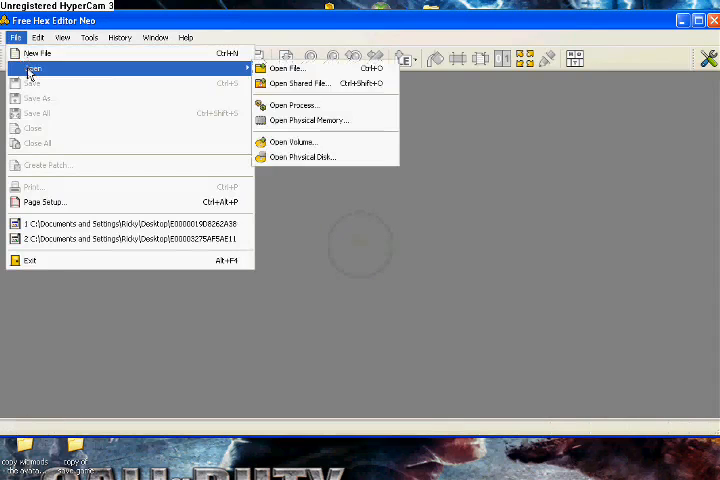
click(290, 68)
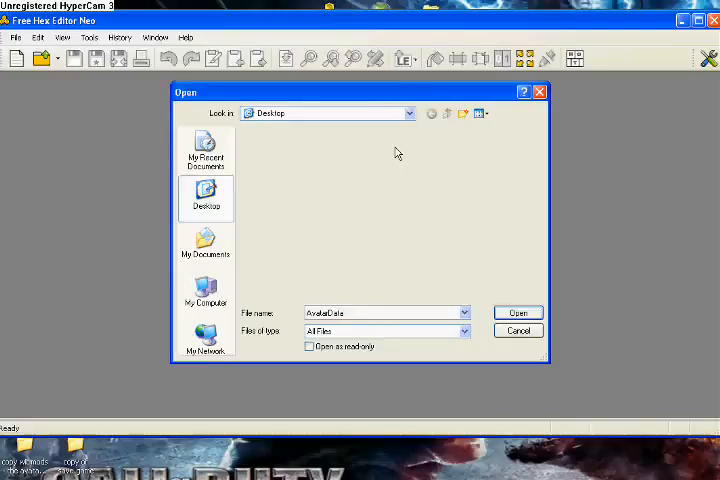
click(518, 312)
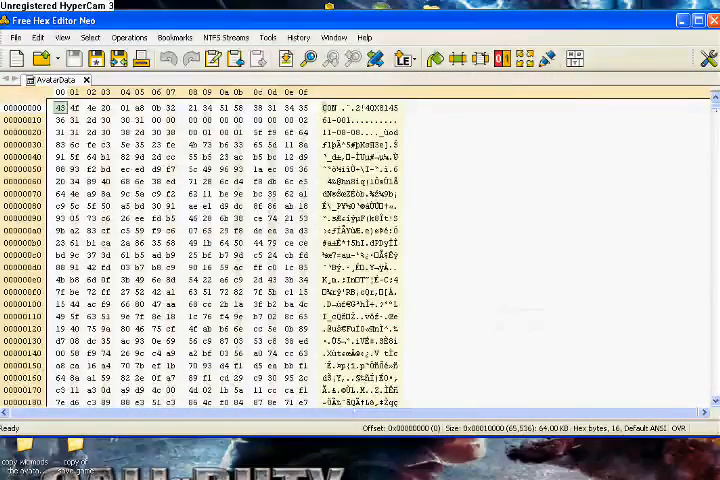
scroll(down, 3)
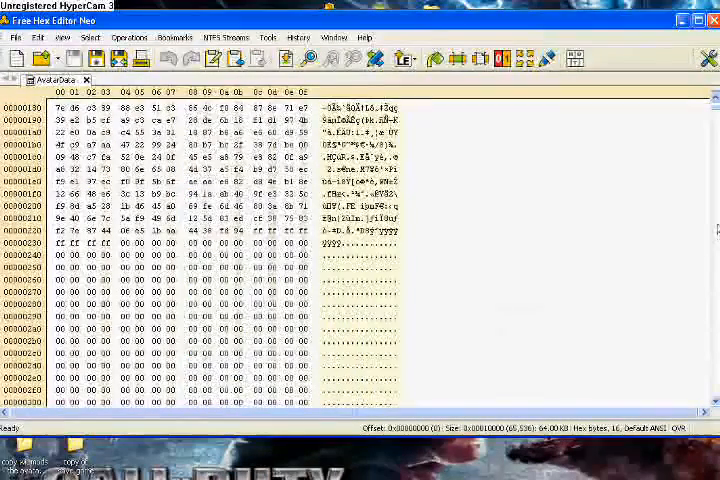
scroll(down, 3)
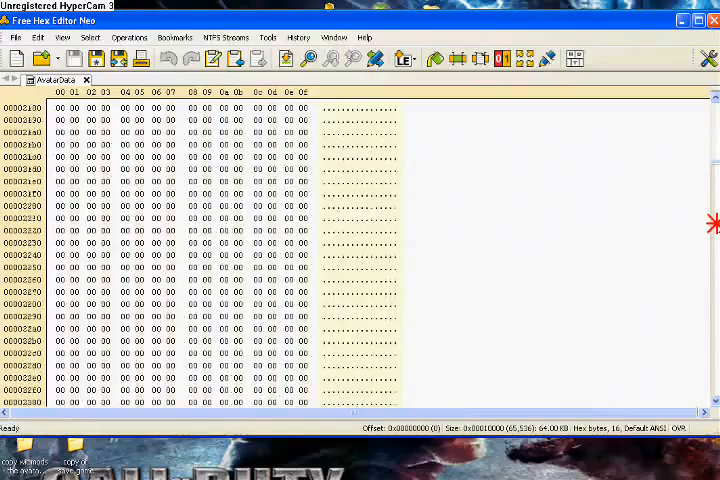
scroll(down, 3)
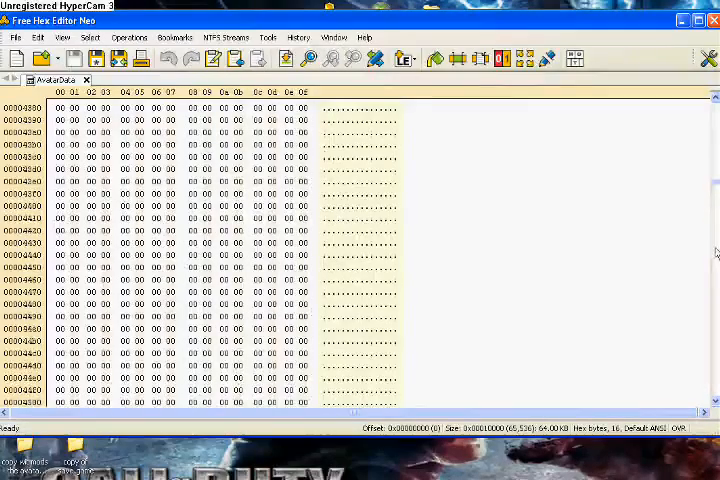
scroll(down, 3)
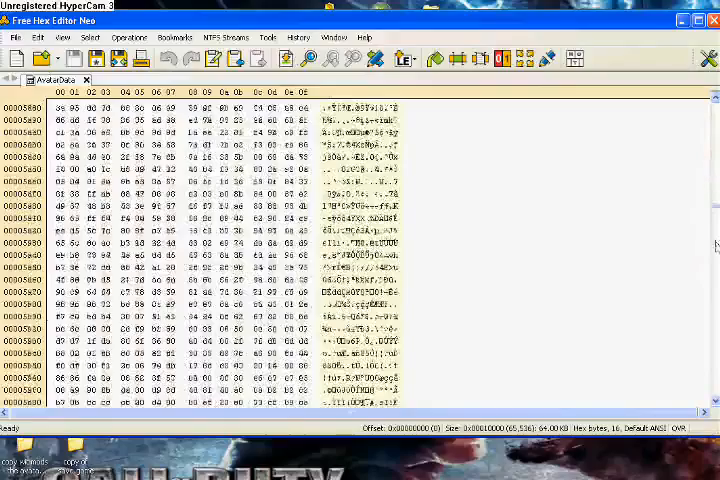
scroll(down, 3)
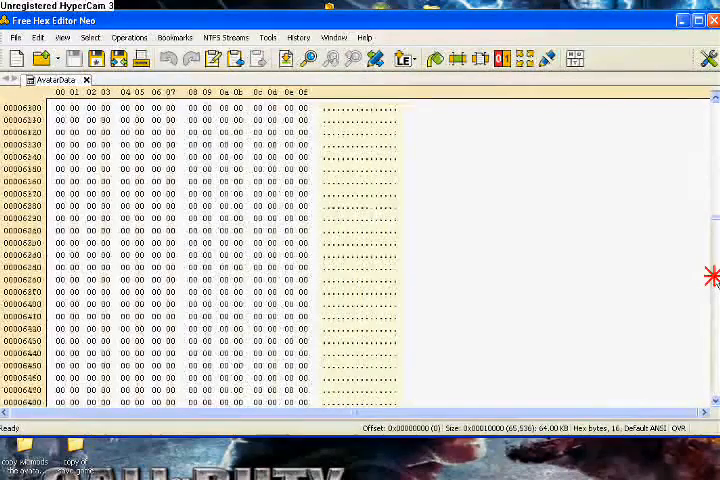
scroll(down, 3)
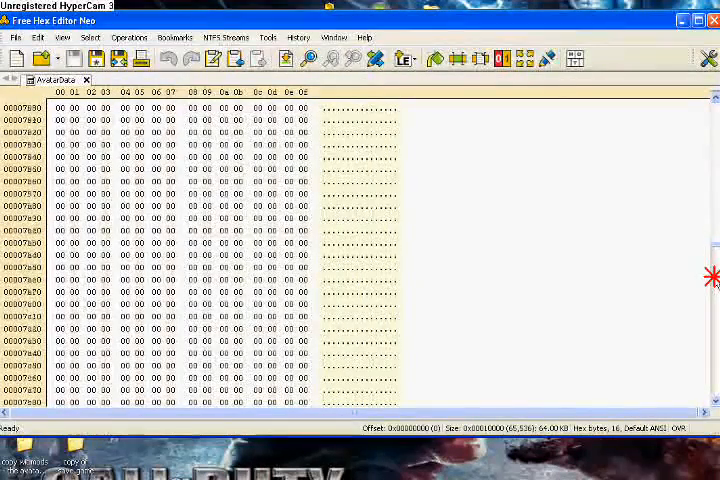
scroll(down, 3)
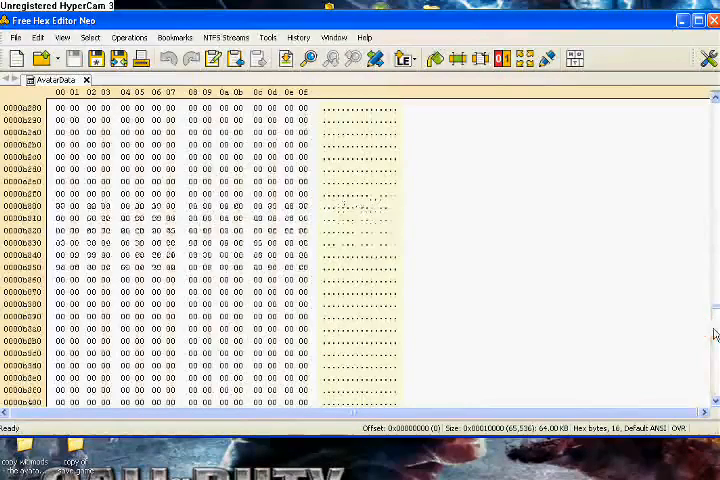
scroll(down, 3)
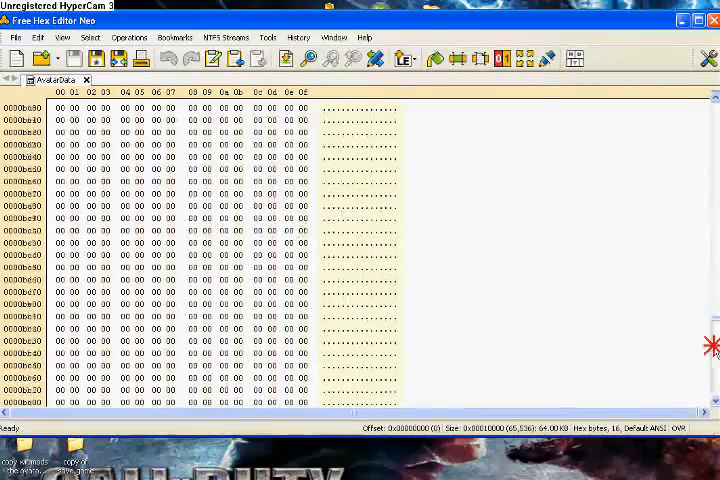
scroll(down, 3)
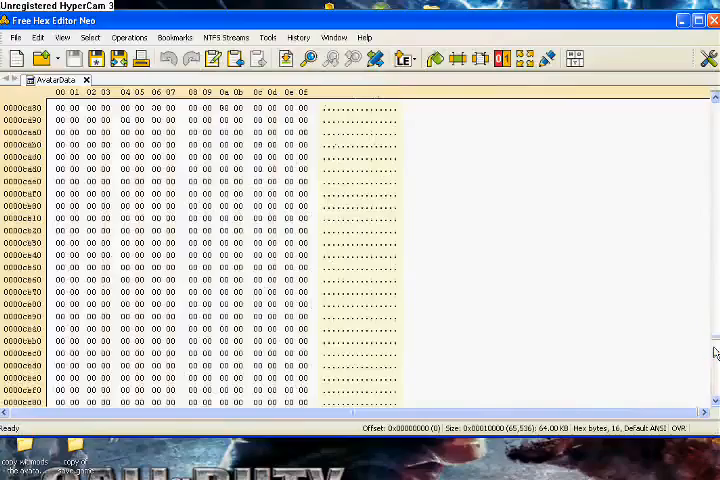
scroll(down, 3)
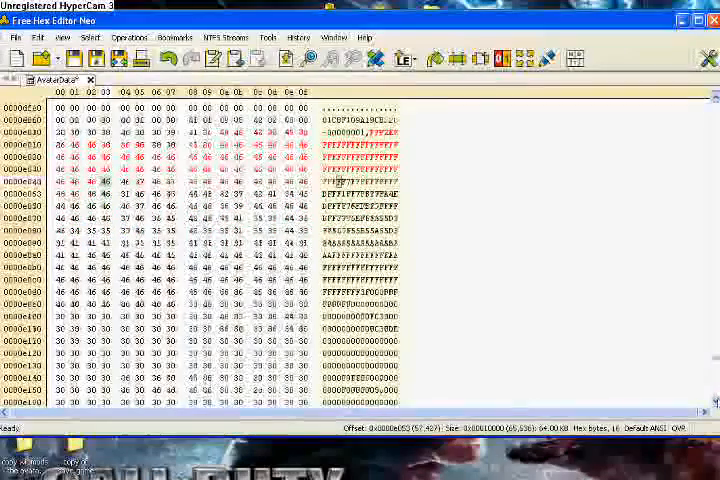
Scroll AvatarData's hex view through the E01A–E15C stretch being filled with F
scroll(down, 3)
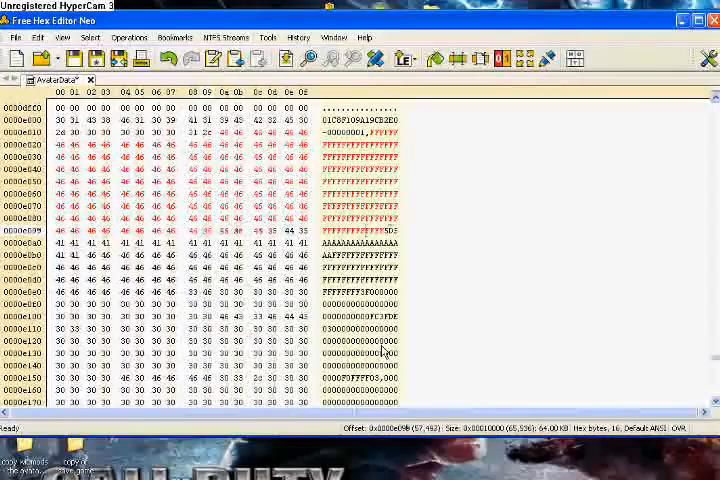
scroll(down, 3)
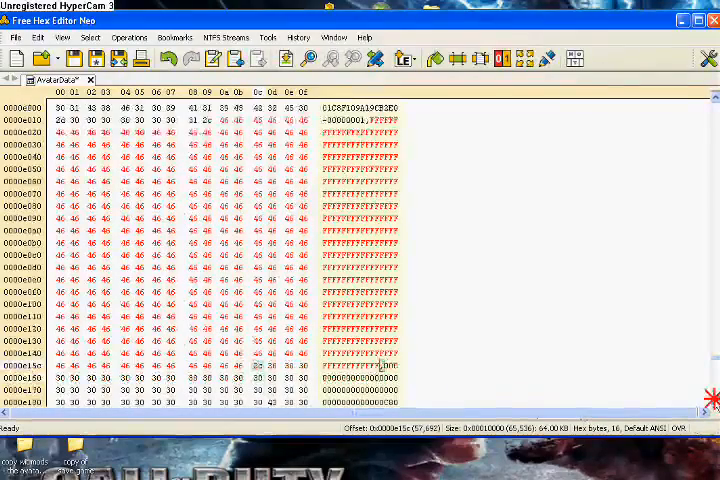
scroll(down, 3)
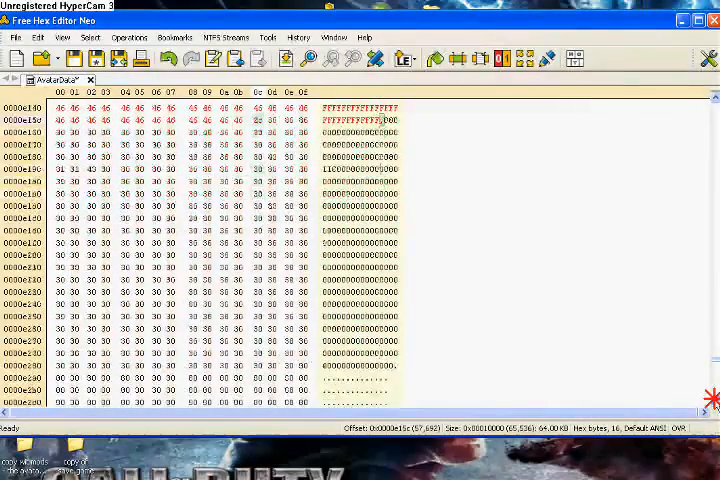
Scroll down to the second block, F01A–F15C, for the F overwrite
scroll(down, 3)
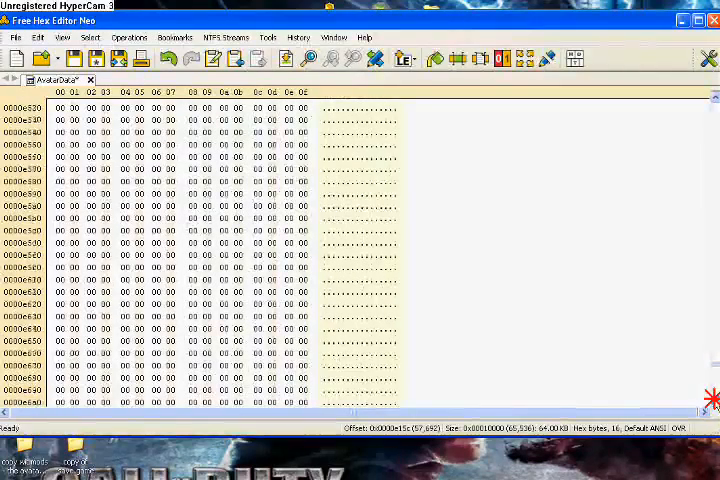
scroll(down, 3)
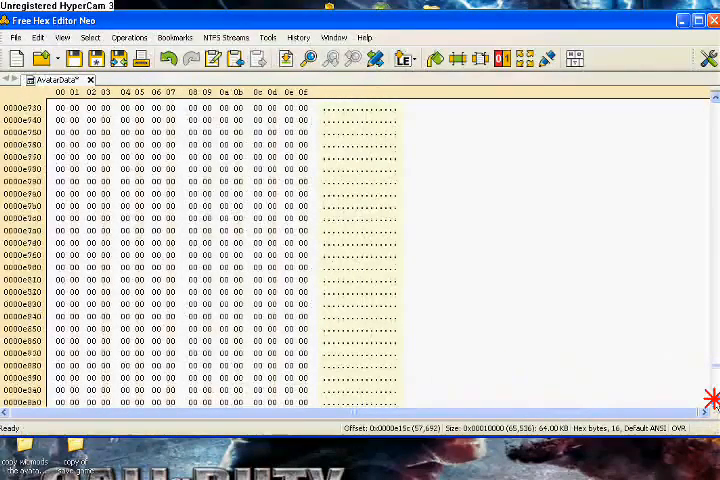
scroll(down, 3)
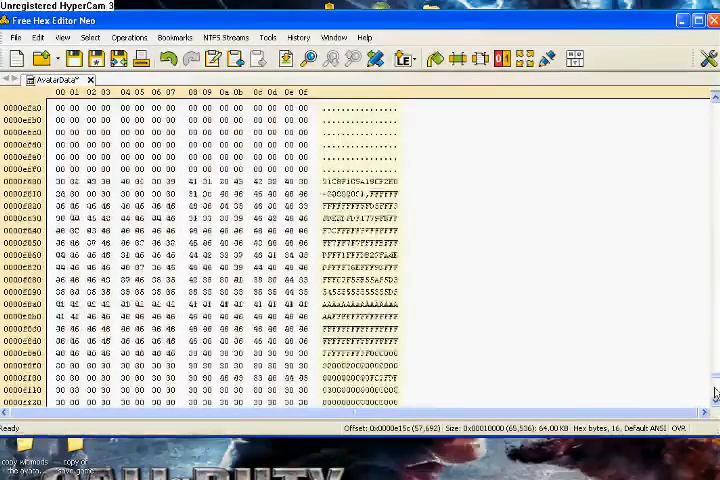
scroll(down, 3)
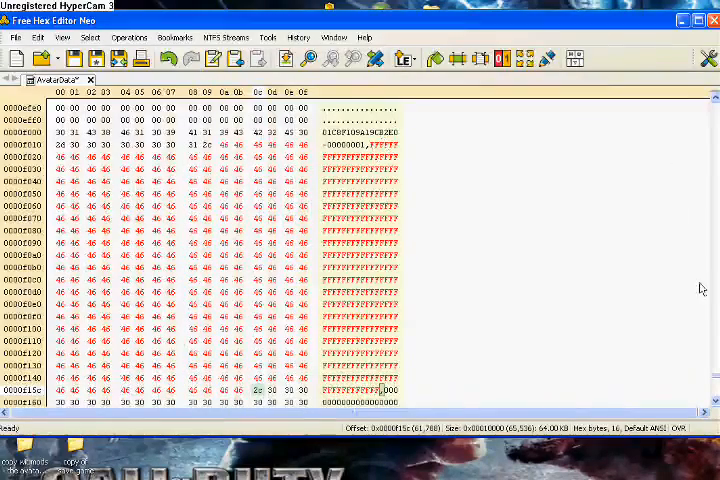
Save AvatarData and confirm Yes on the Save Document warning
click(15, 37)
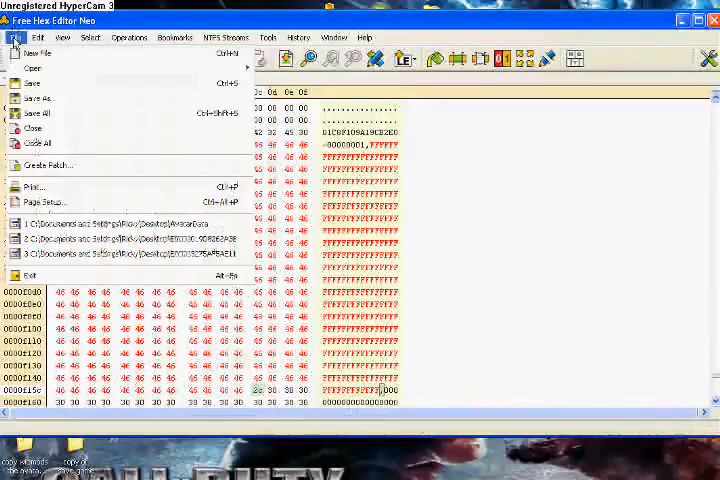
click(31, 83)
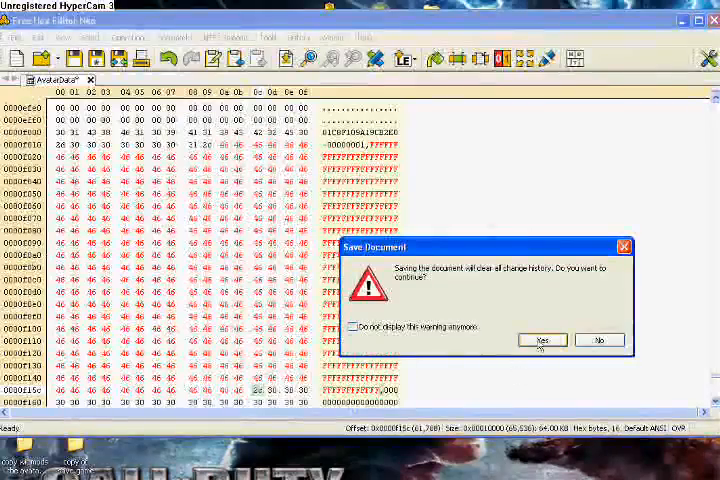
click(542, 339)
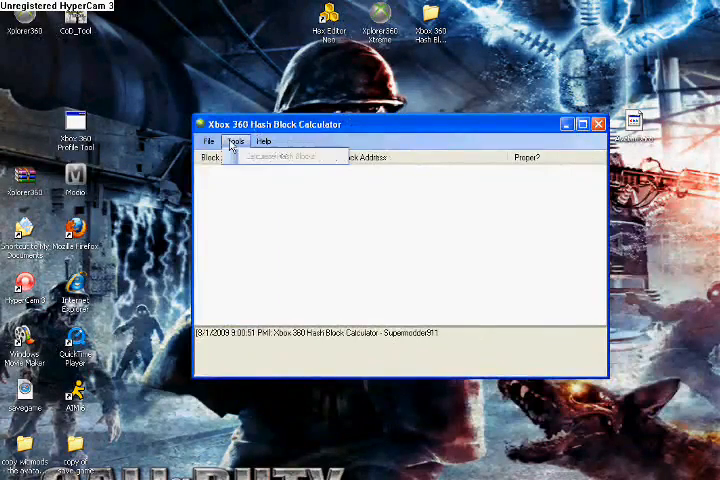
Load the edited AvatarData file into the Hash Block Calculator
click(209, 141)
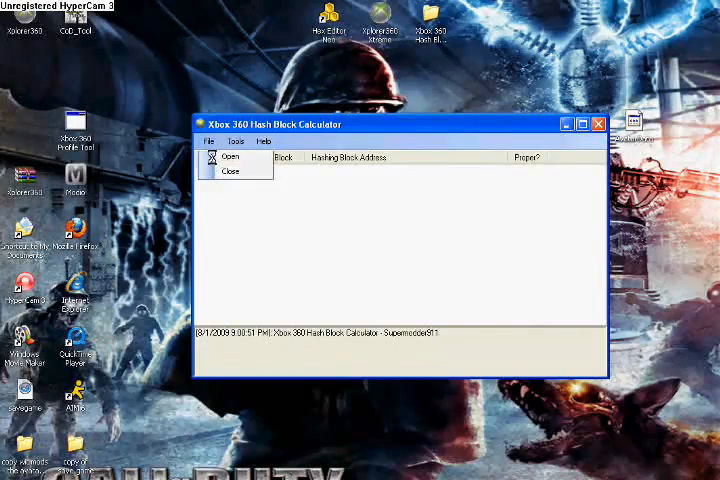
click(229, 157)
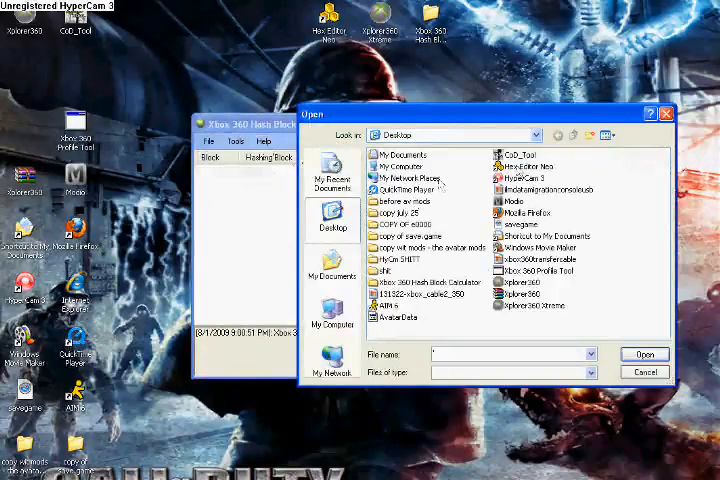
click(645, 354)
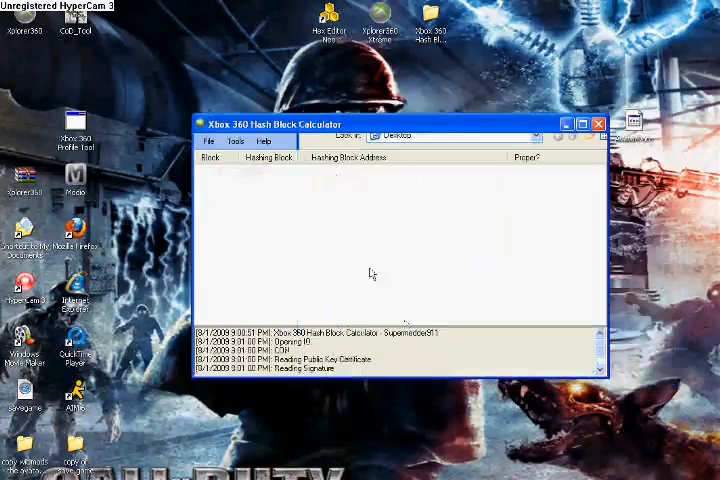
Run Calculate Hash Blocks to rehash and re-sign AvatarData
click(234, 141)
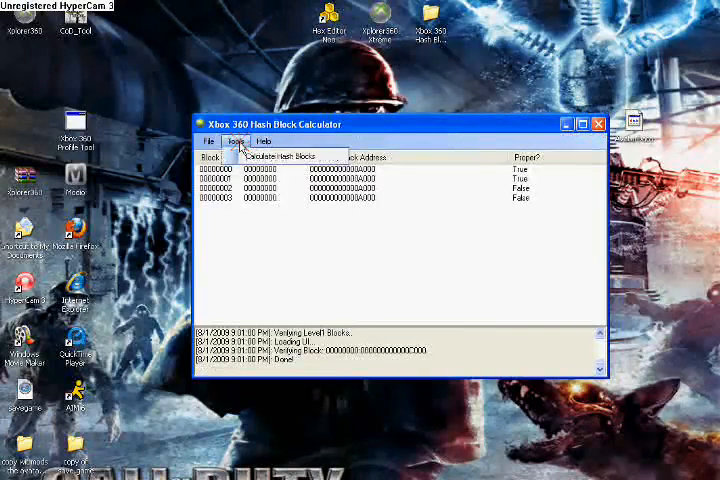
click(289, 156)
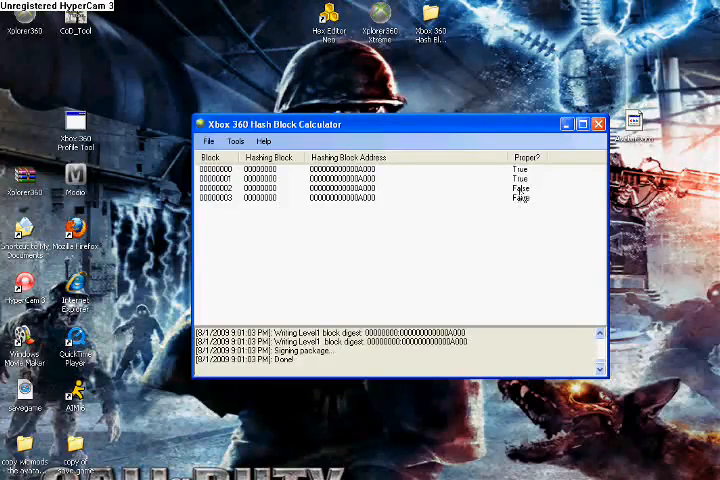
click(598, 124)
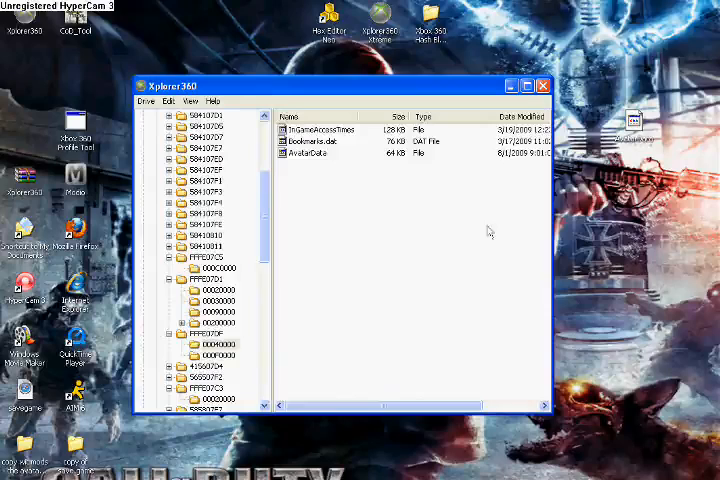
Close Xplorer360 with the rehashed AvatarData in folder 00040000
click(543, 85)
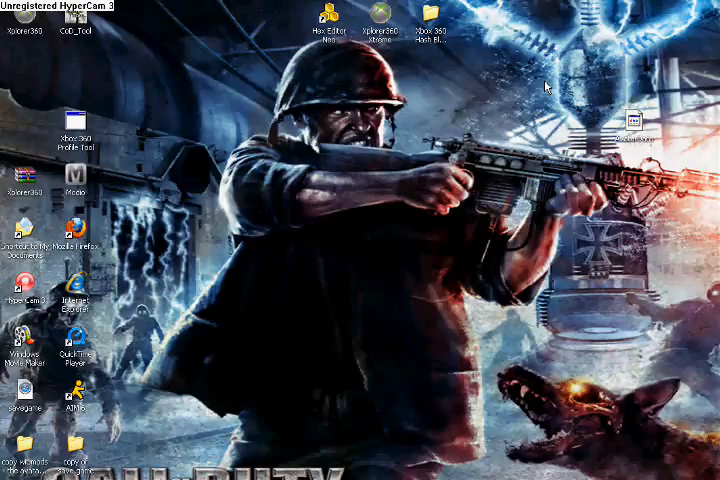
mouse_move(537, 85)
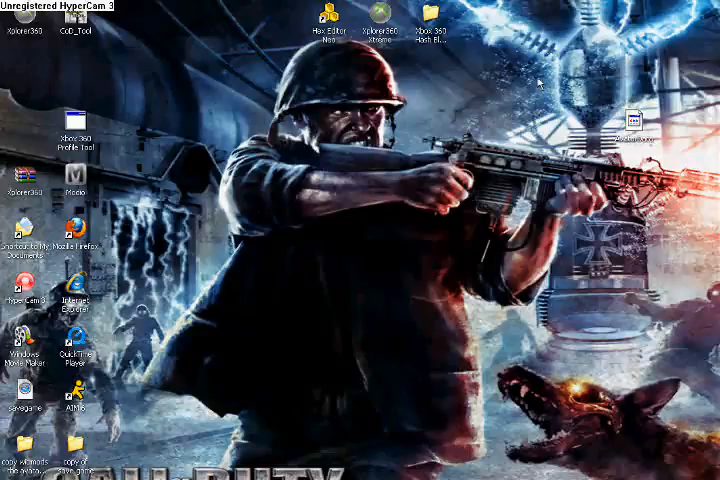